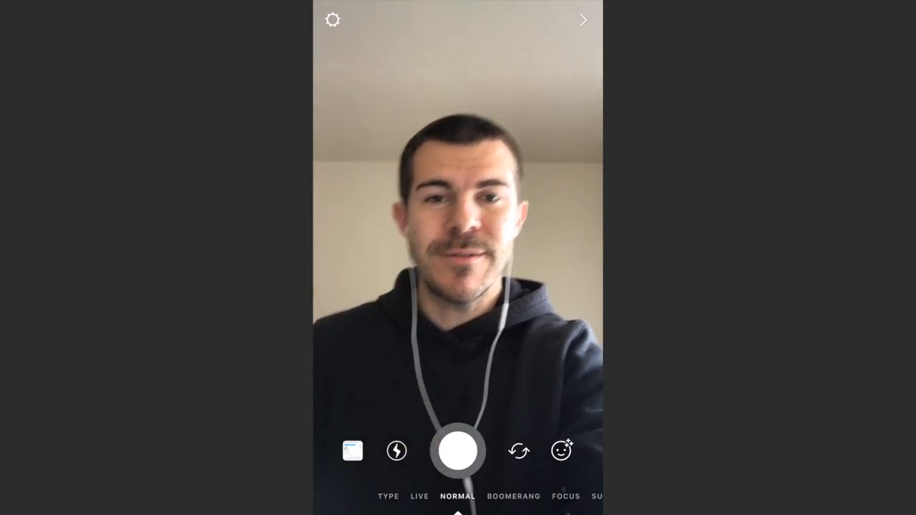
- Switch to the rear camera and capture a photo of the laptop trackpad
click(518, 450)
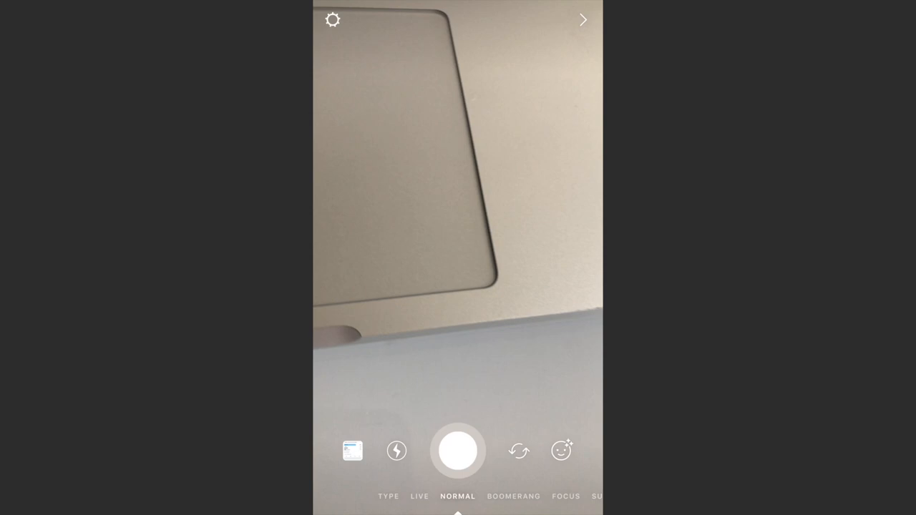
click(458, 451)
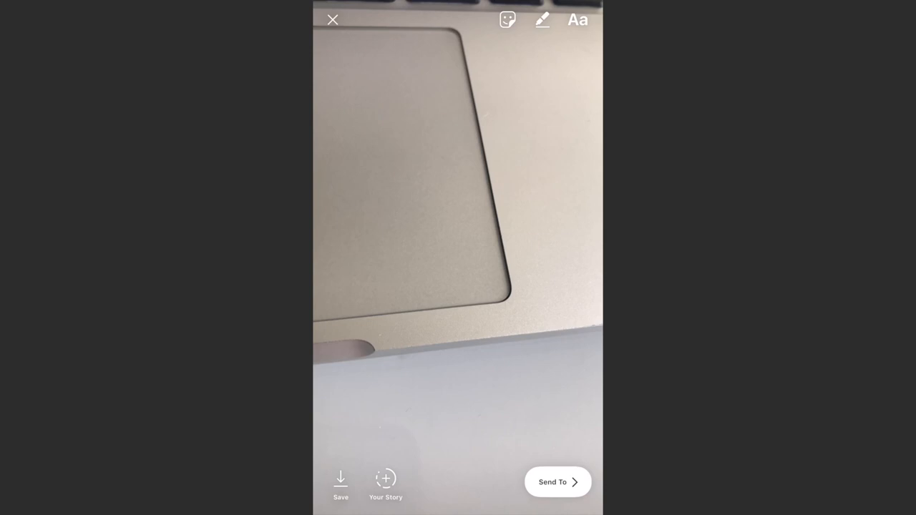
- Add an emoji slider sticker and start typing the question 'Is this feature lit?'
click(507, 21)
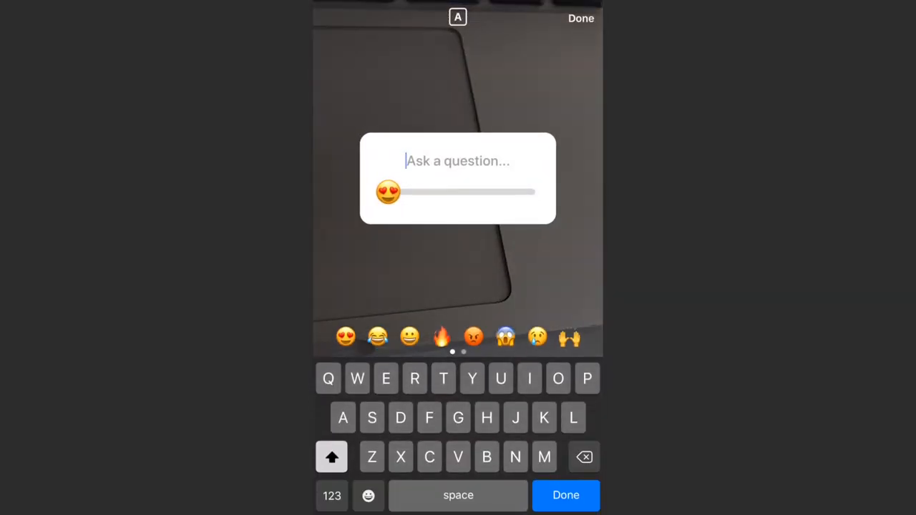
click(346, 338)
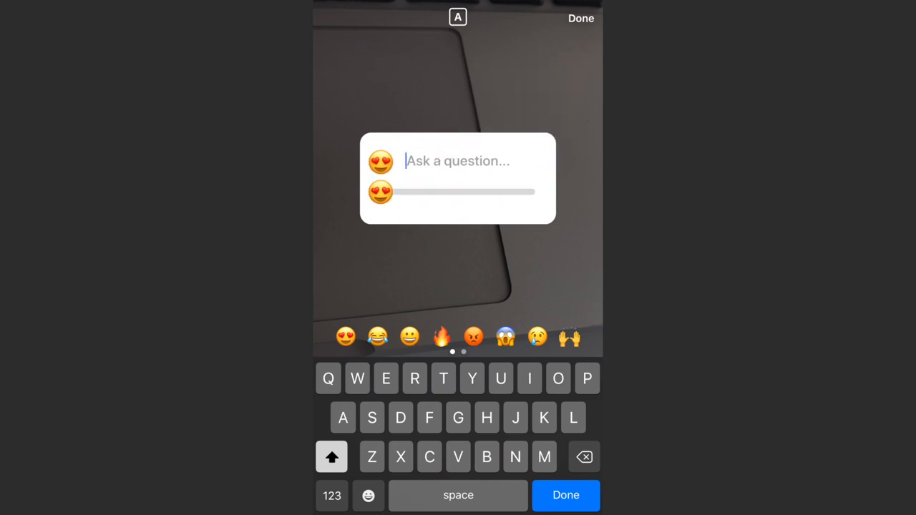
text(Is this feature lit?)
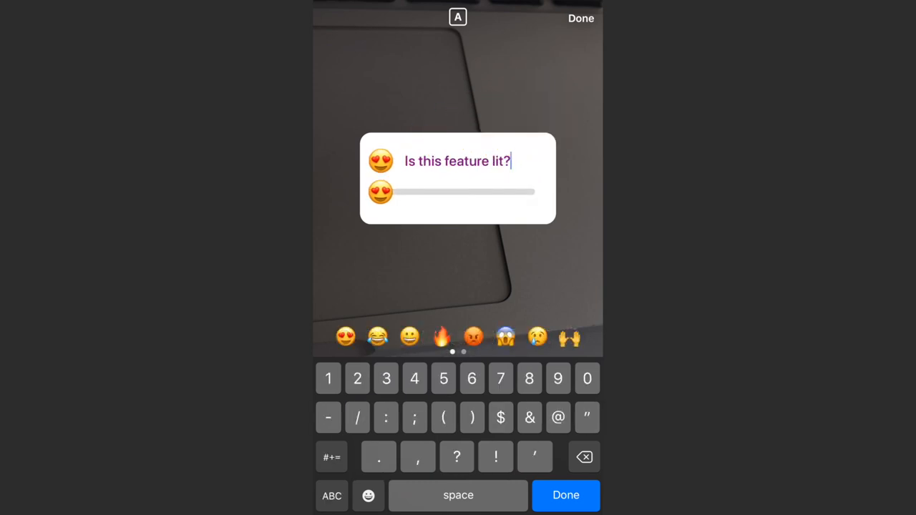
- Test the slider back and forth, then set its emoji to fire
drag(381, 192, 435, 192)
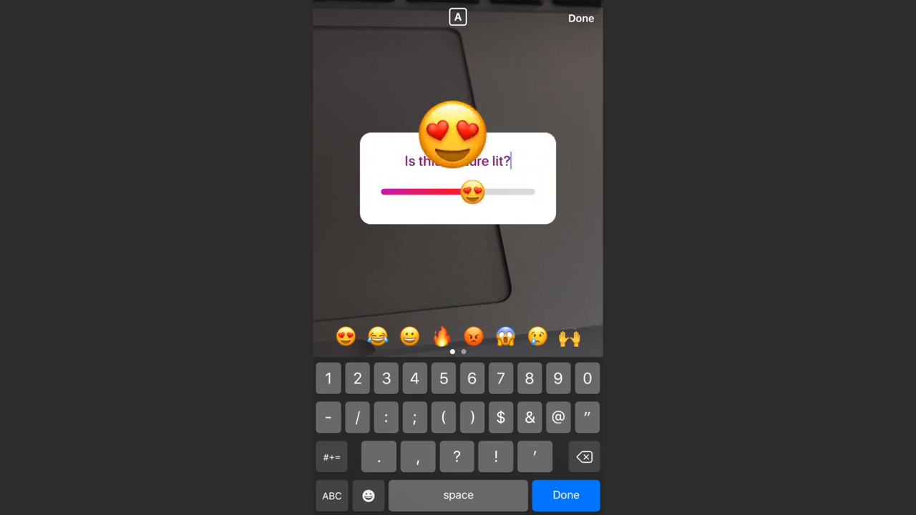
drag(473, 191, 381, 192)
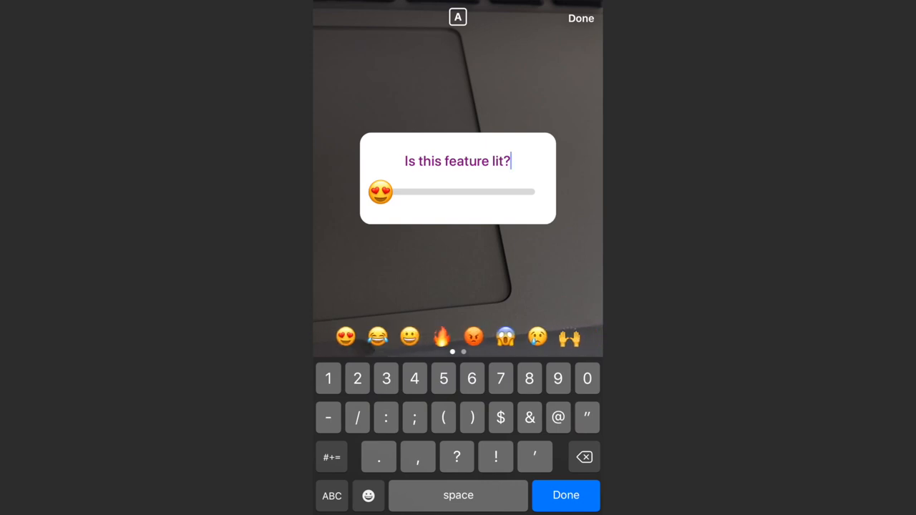
click(441, 336)
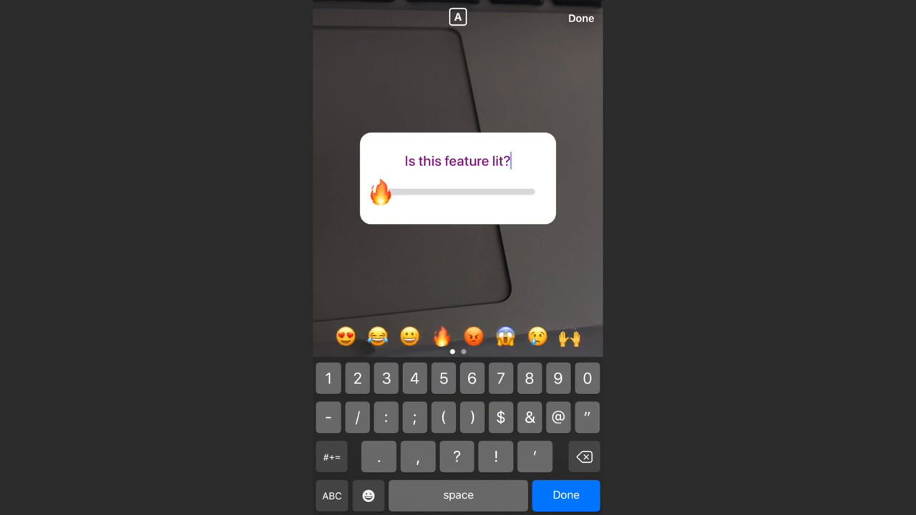
scroll(left, 3)
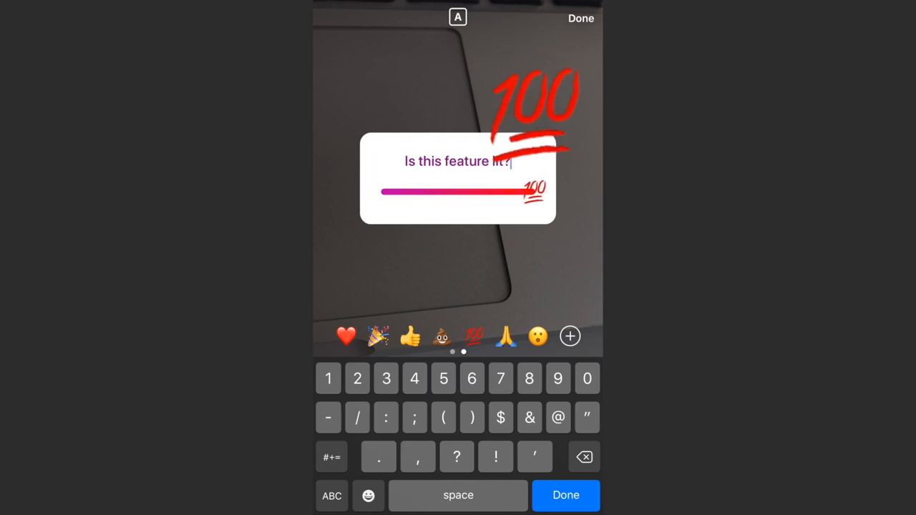
- Try the 100 emoji and browse the keyboard library, then settle on the fire emoji
click(367, 495)
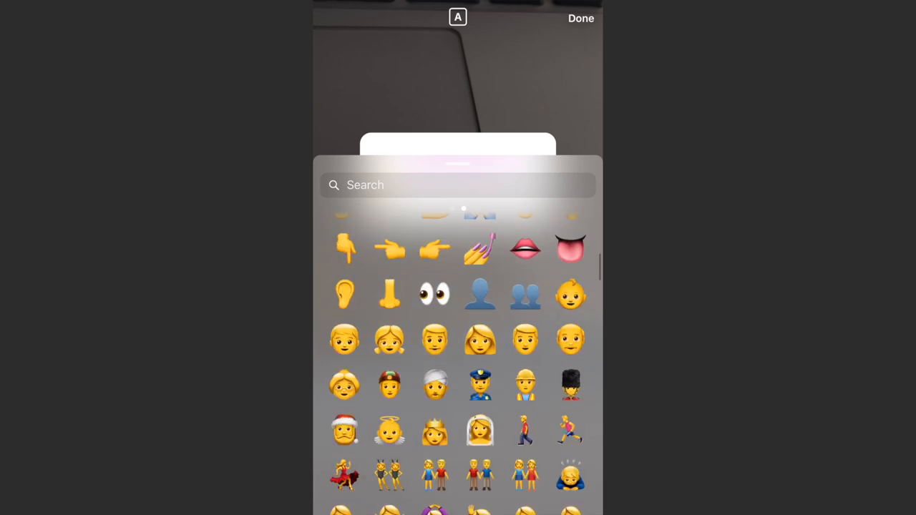
scroll(down, 3)
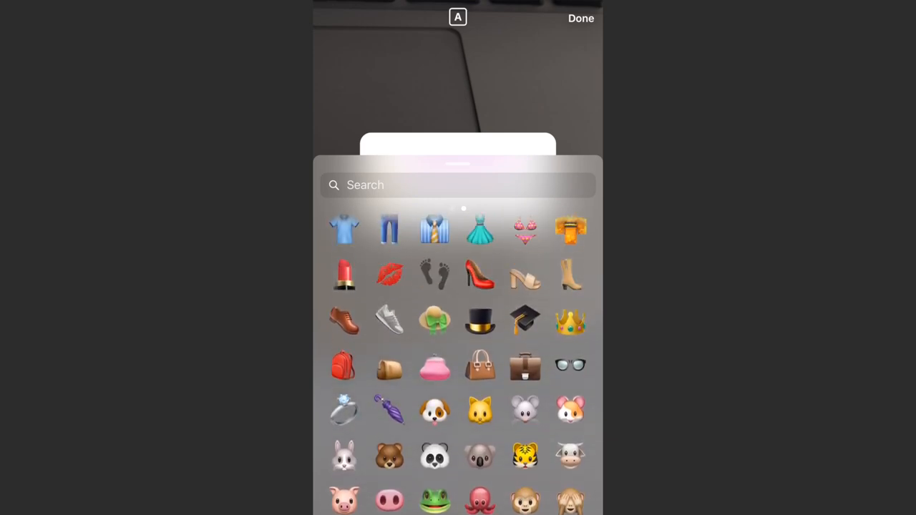
scroll(down, 3)
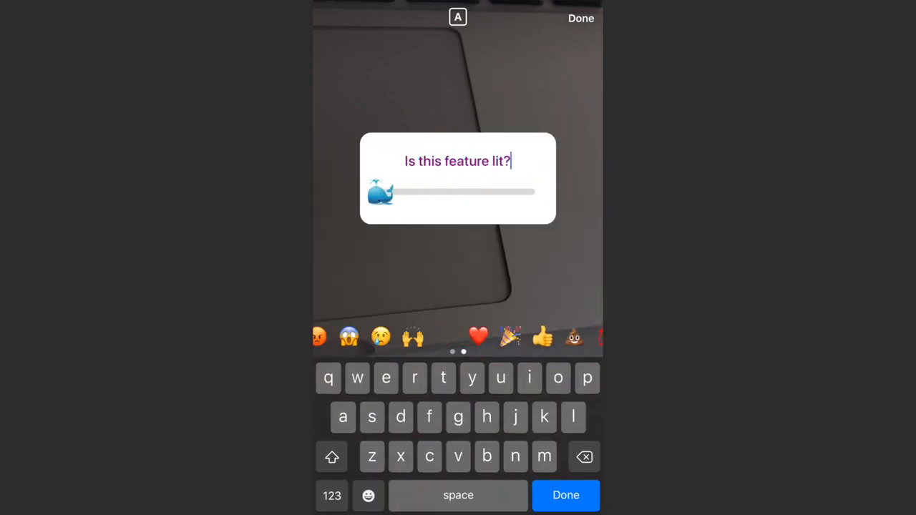
click(442, 337)
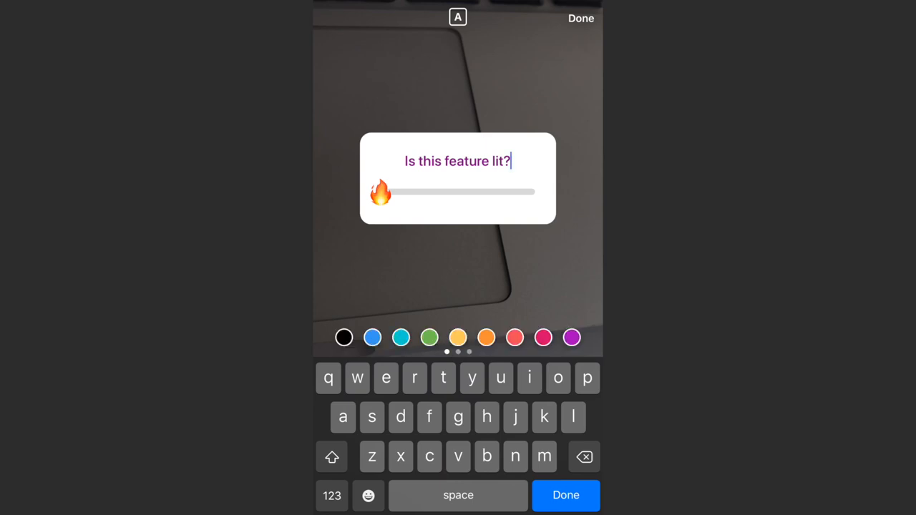
- Cycle the sticker colour from purple to white with purple question text
click(458, 18)
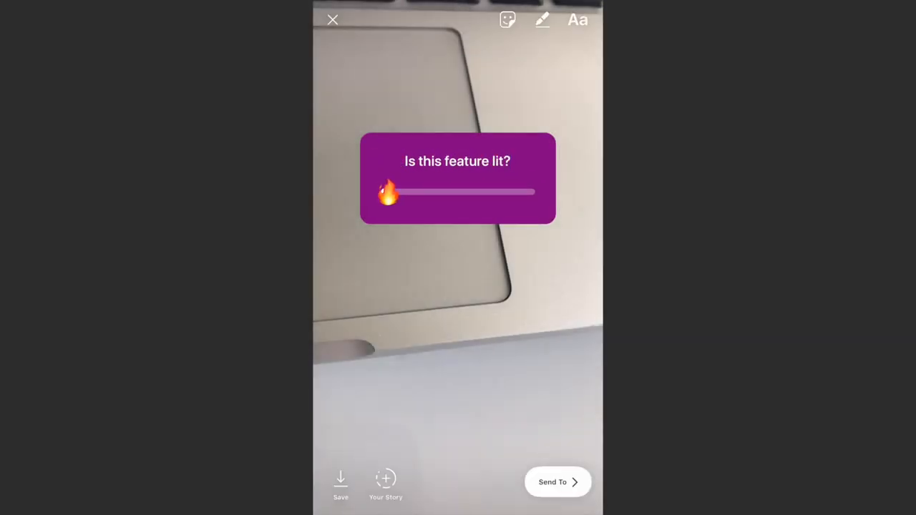
click(458, 160)
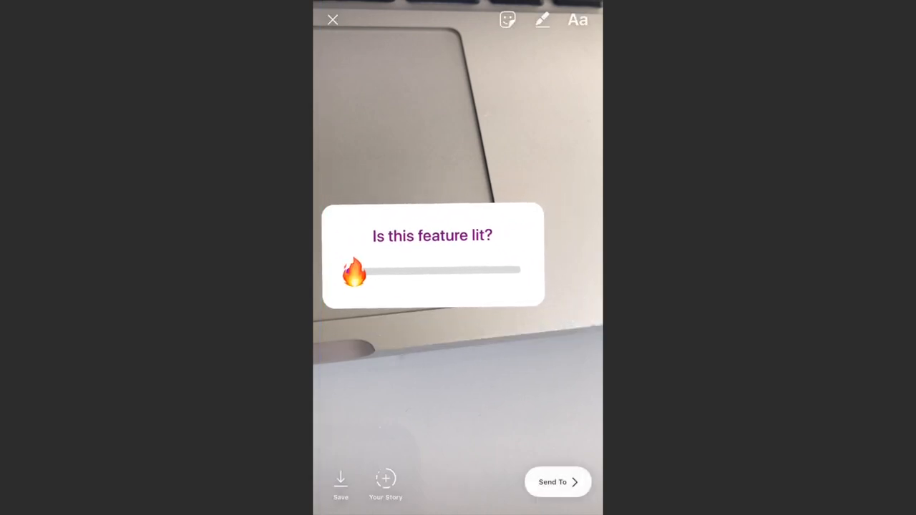
- Post the slider photo to Your Story and return to the home feed
drag(432, 255, 458, 258)
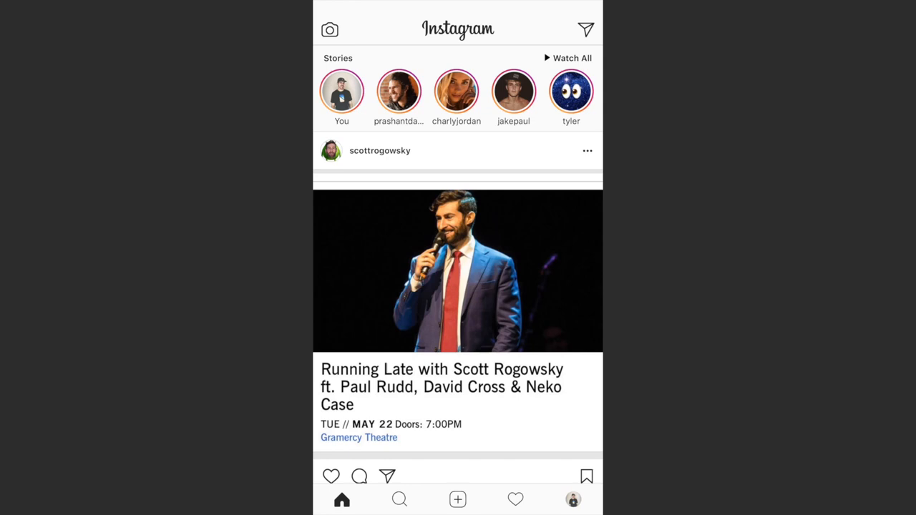
- Open your posted story and answer the fire slider at full, dismissing the average note
click(341, 92)
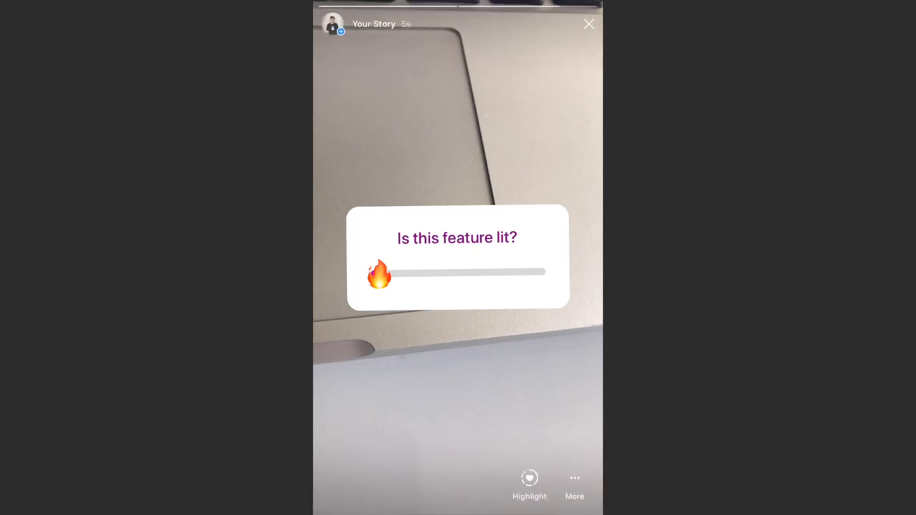
drag(380, 275, 389, 275)
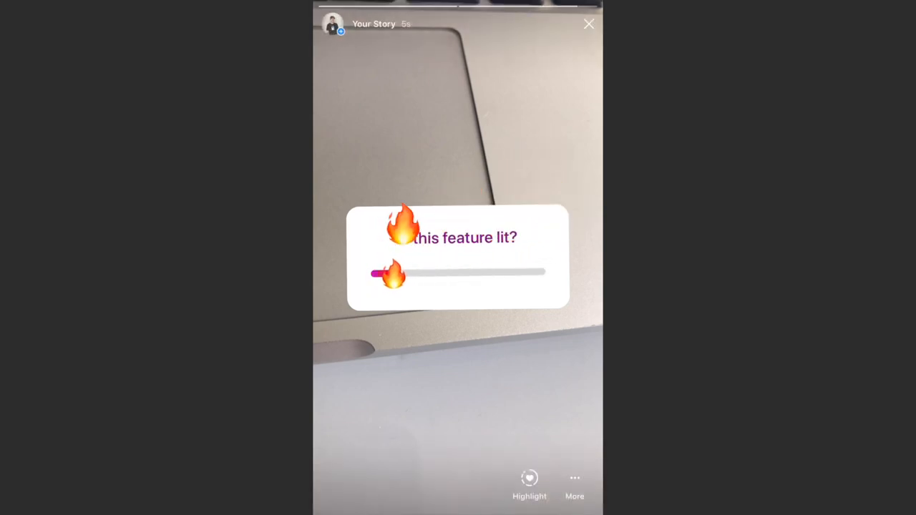
drag(387, 273, 513, 278)
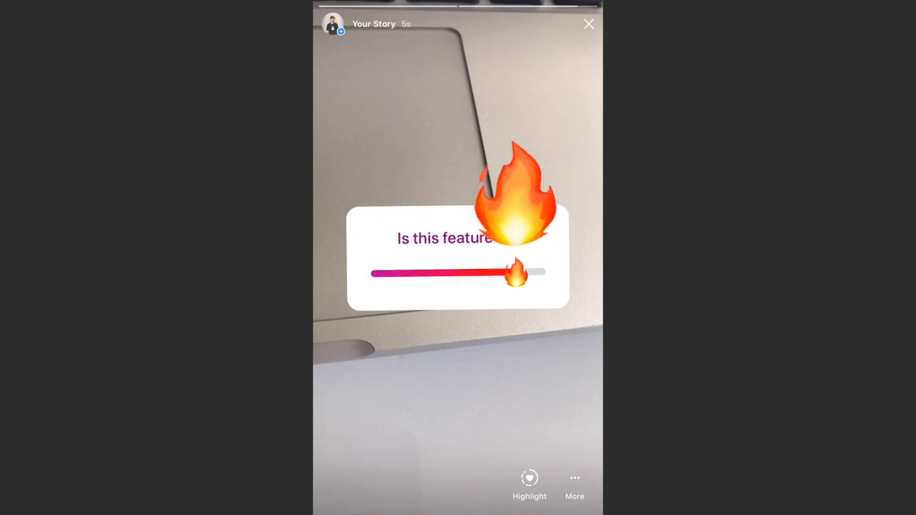
drag(515, 275, 455, 275)
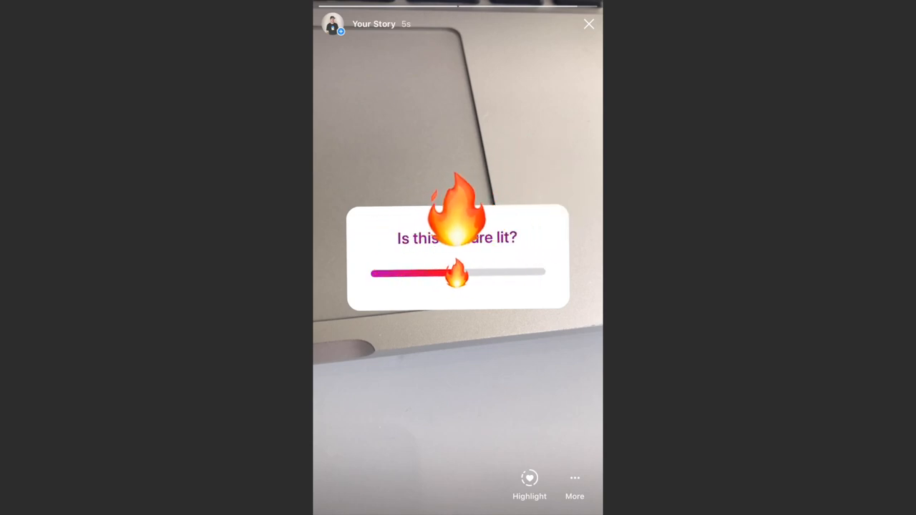
drag(458, 273, 546, 273)
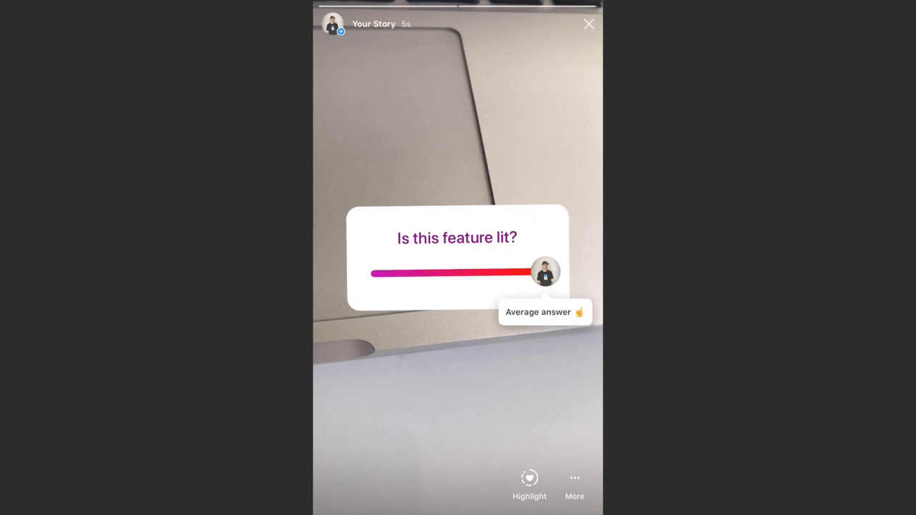
click(588, 23)
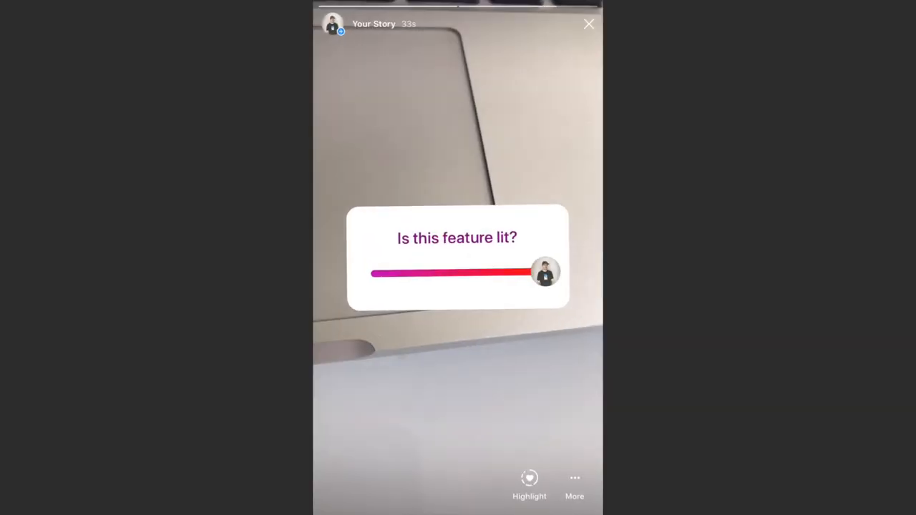
- Close the story, open the profile Archive and select the 'Is this feature lit?' story
click(588, 23)
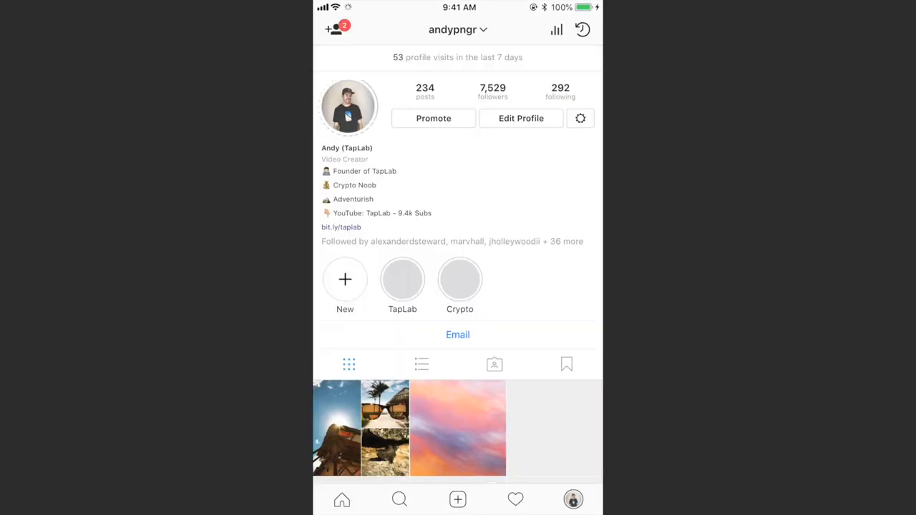
click(582, 28)
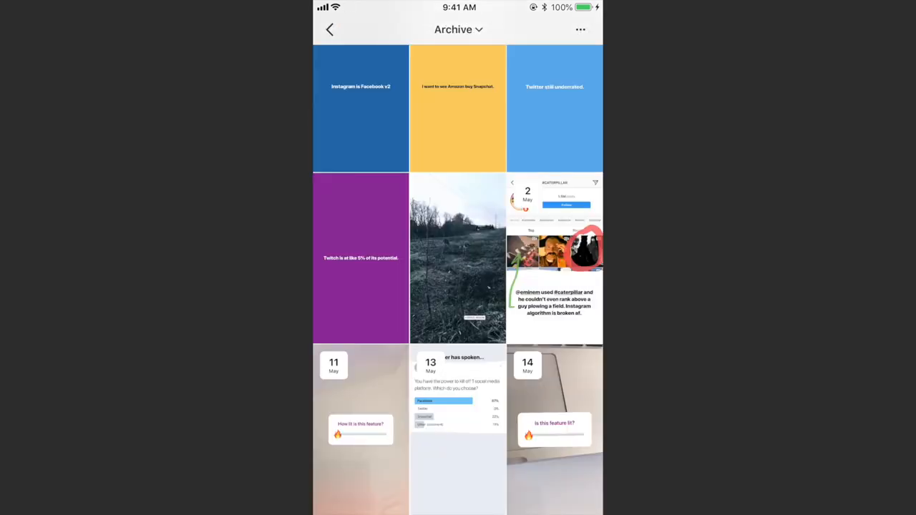
click(361, 430)
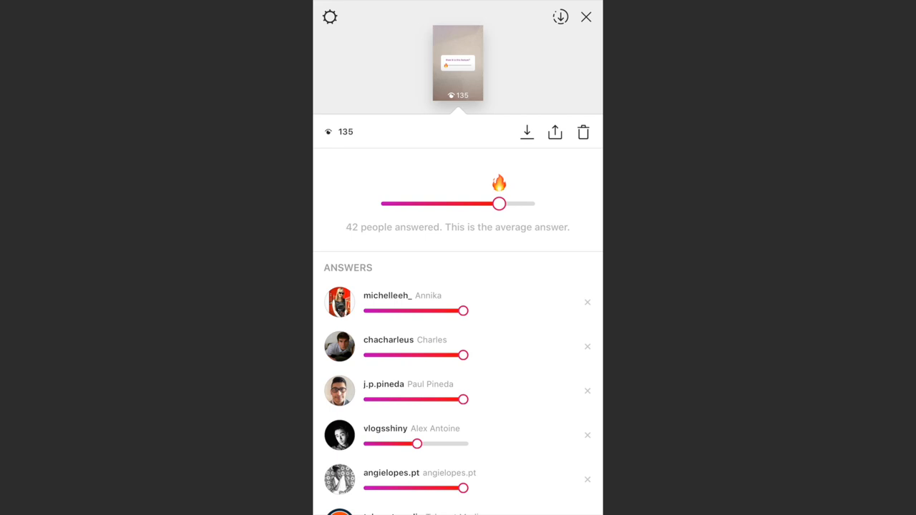
- Scroll through the results to the bottom of the full individual Answers list
scroll(down, 3)
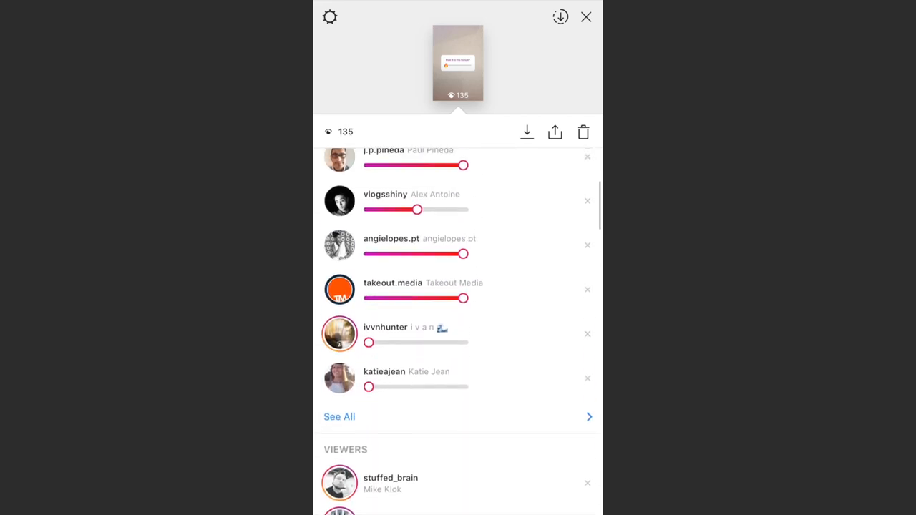
scroll(down, 3)
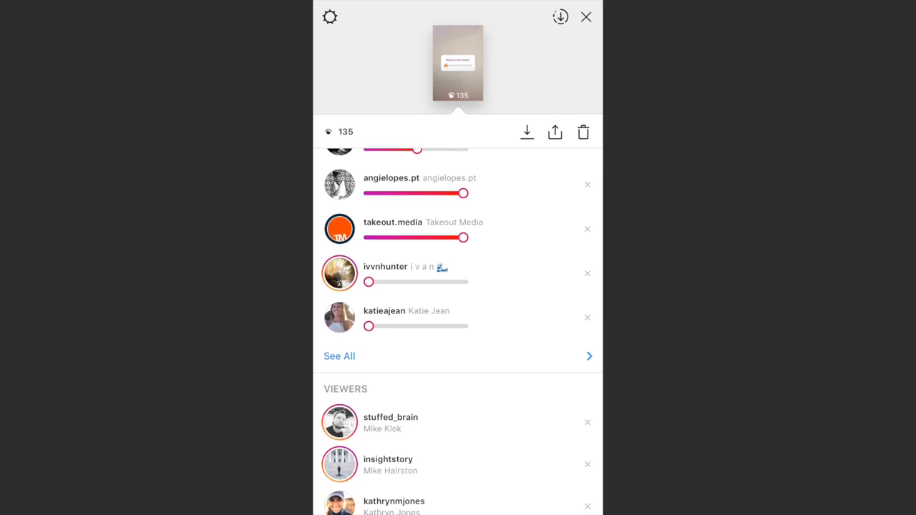
scroll(down, 3)
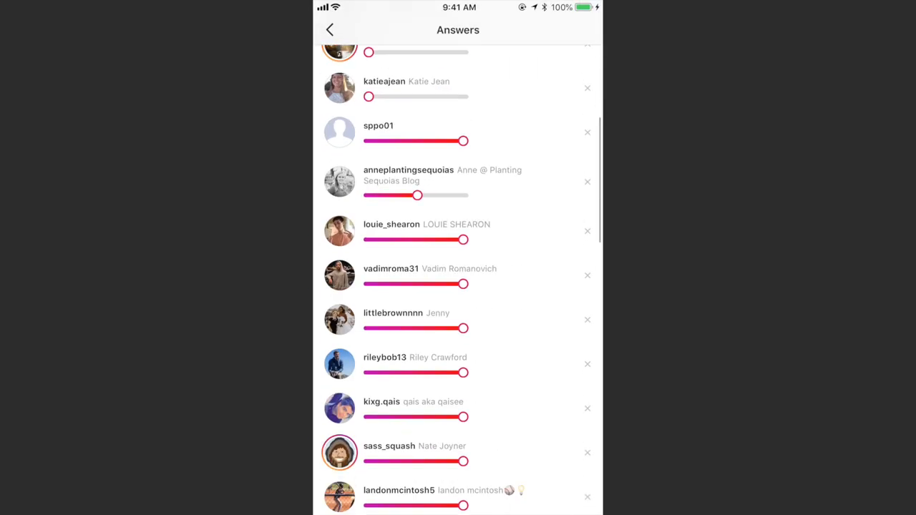
scroll(down, 3)
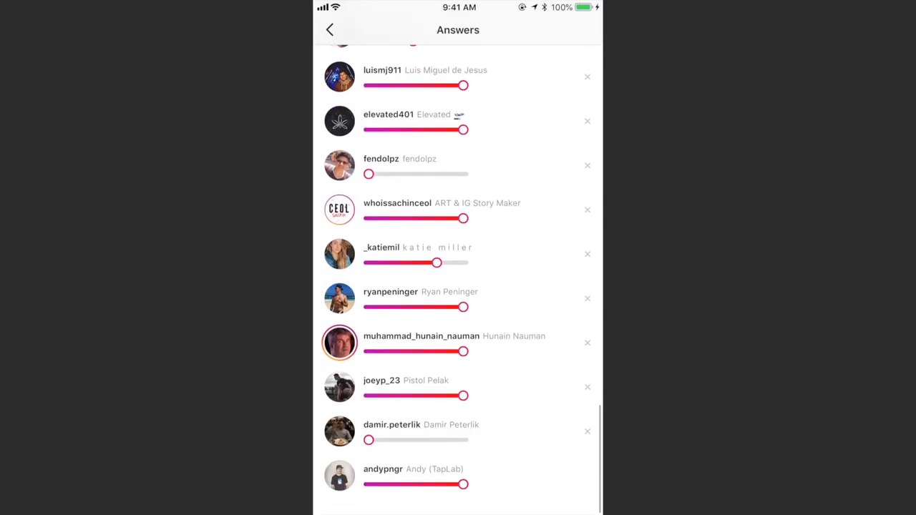